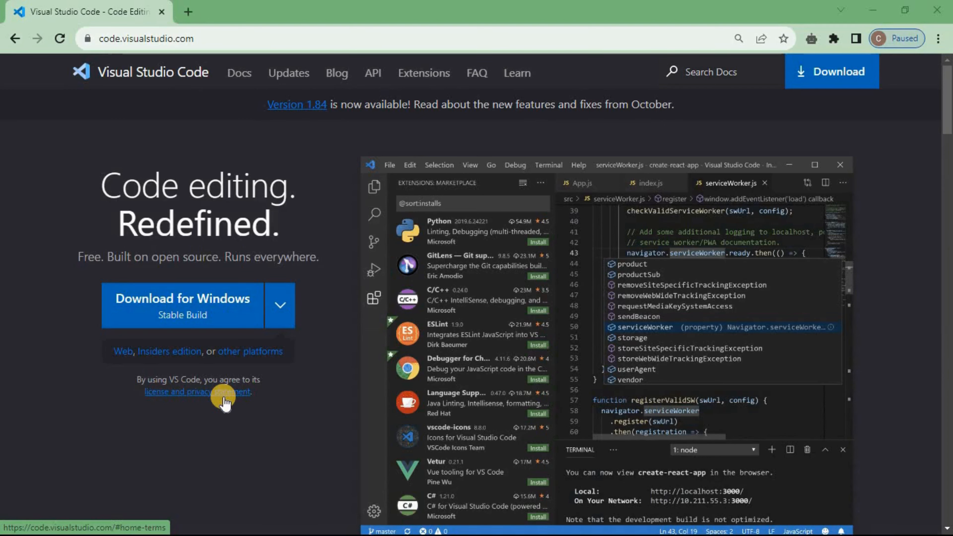
pyautogui.moveTo(242, 455)
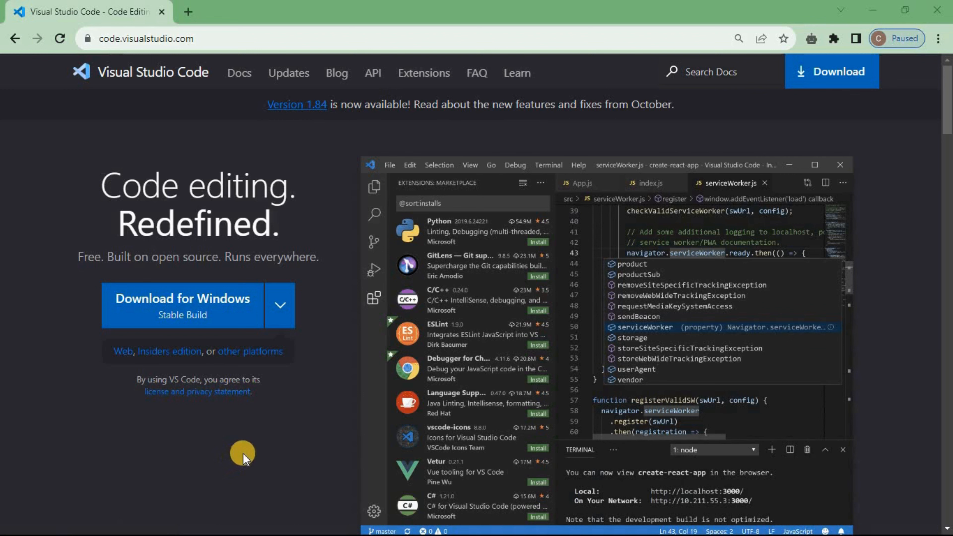
pyautogui.moveTo(425, 100)
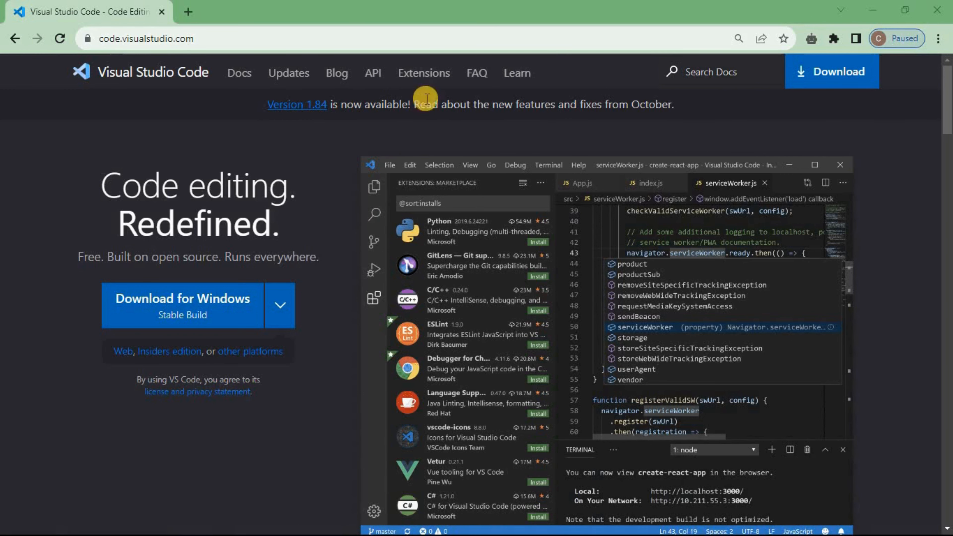
# - Search the Visual Studio Code extensions gallery for 'copilot'
pyautogui.click(423, 73)
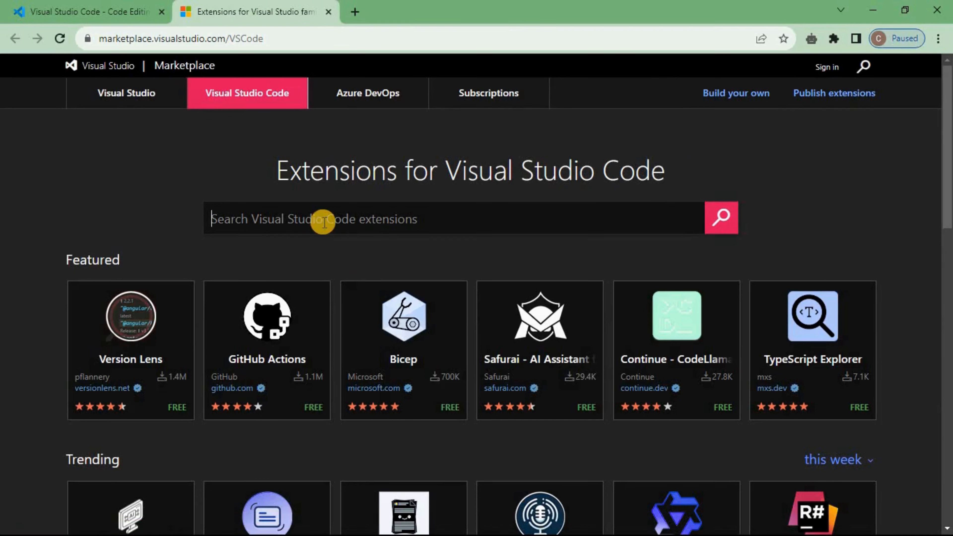
pyautogui.write('c')
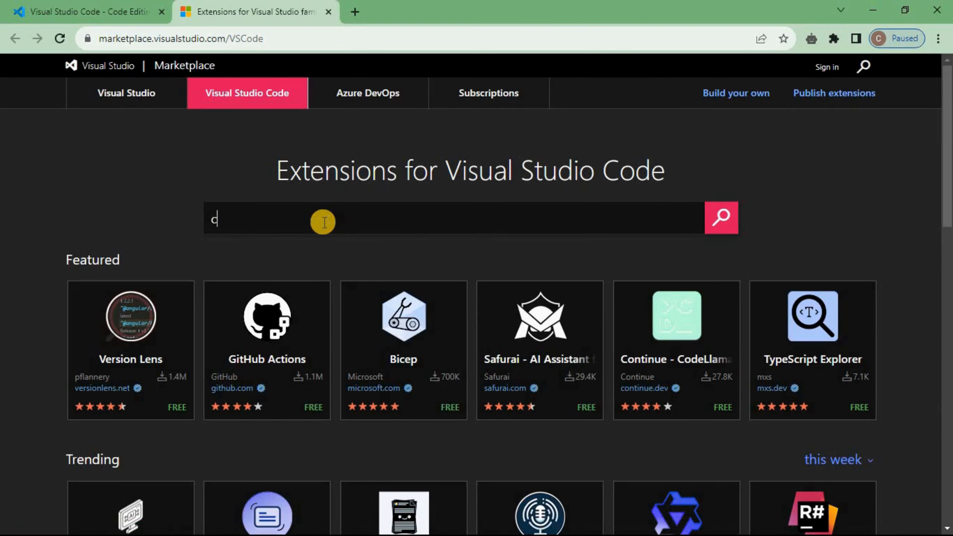
pyautogui.write('opil')
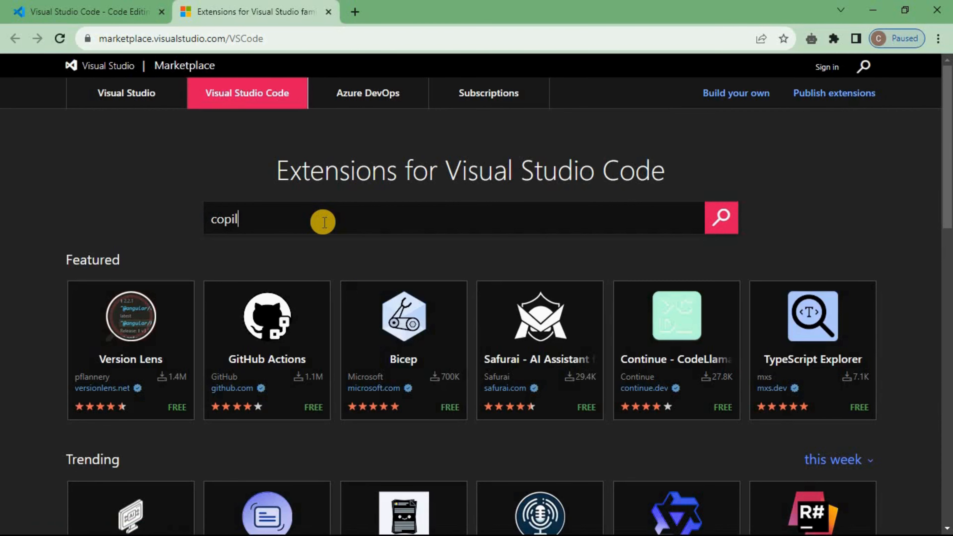
pyautogui.write('ot')
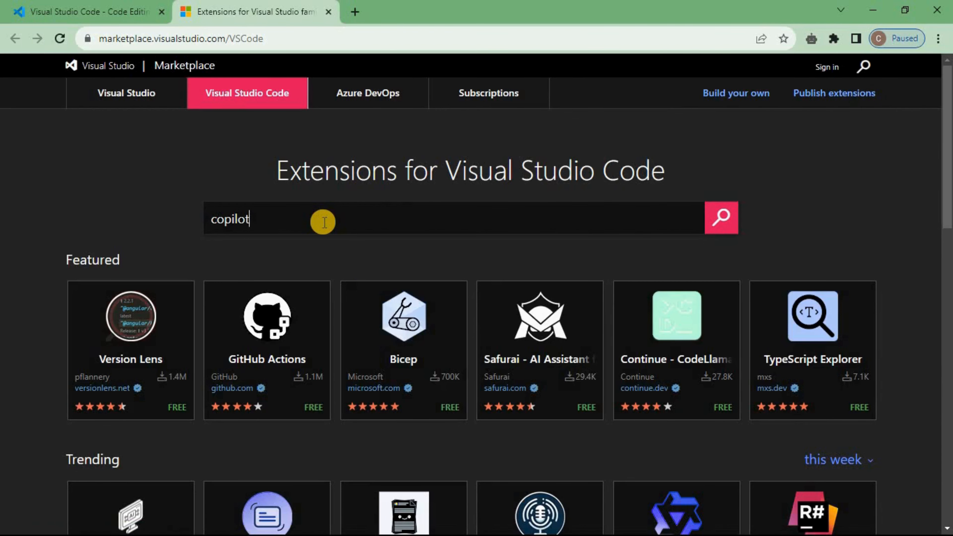
pyautogui.click(721, 218)
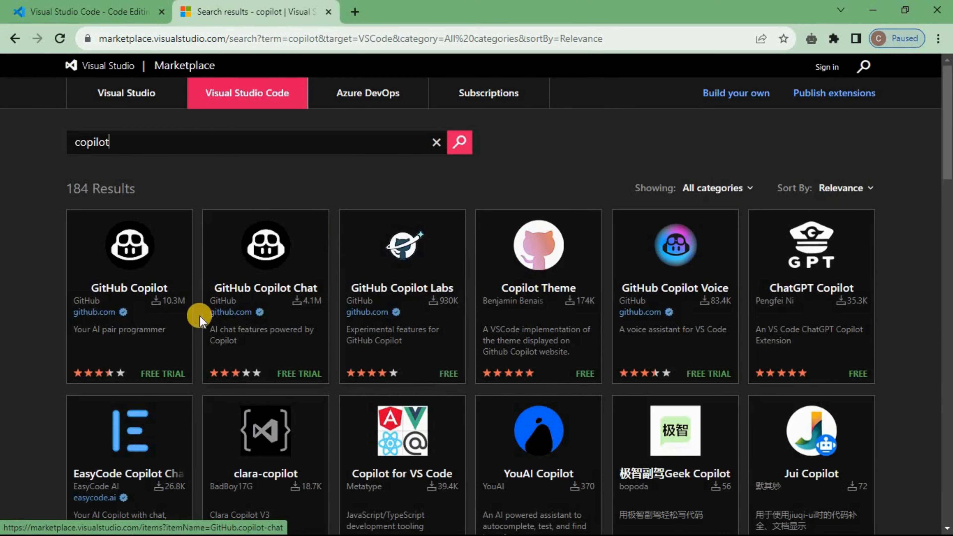
pyautogui.moveTo(187, 328)
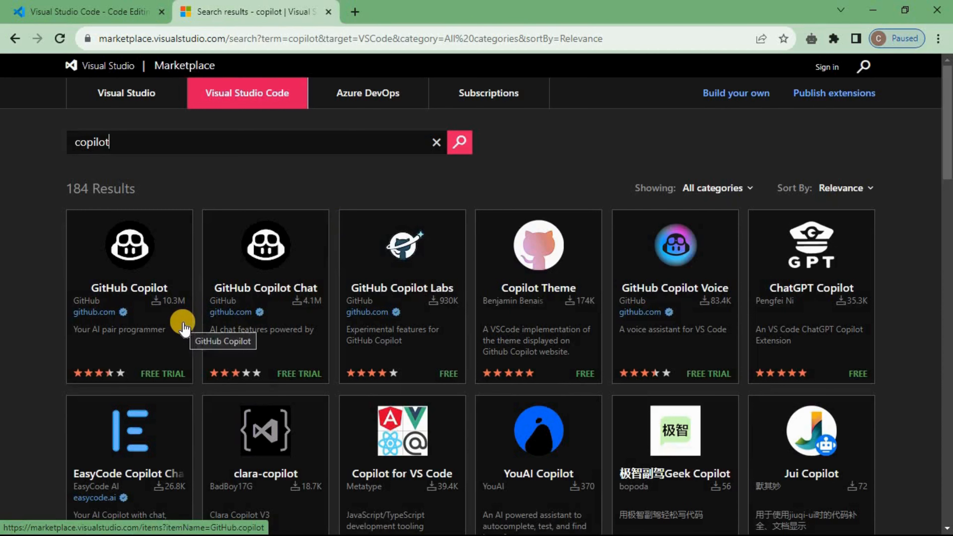
pyautogui.moveTo(162, 271)
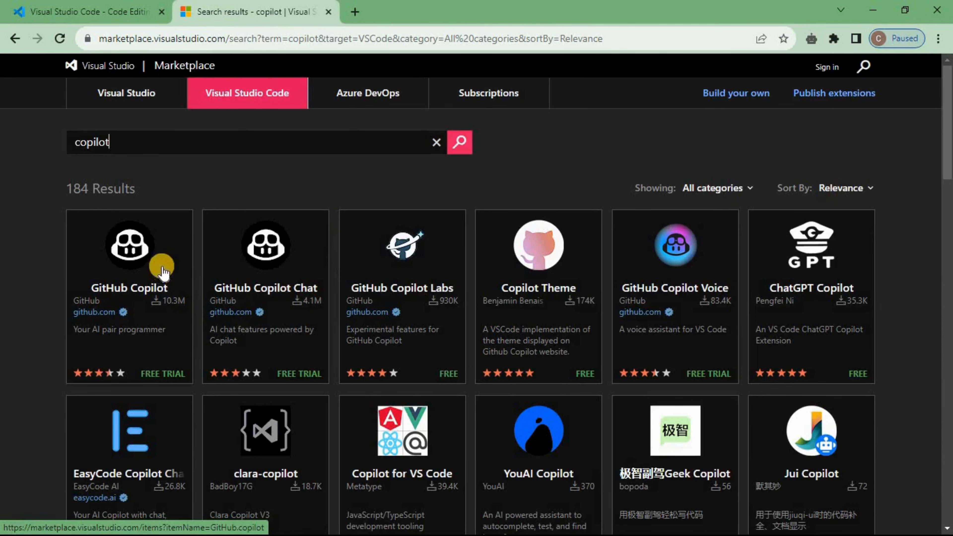
# - Review the GitHub Copilot extension's Overview, scrolling through its description and back to the top
pyautogui.click(128, 288)
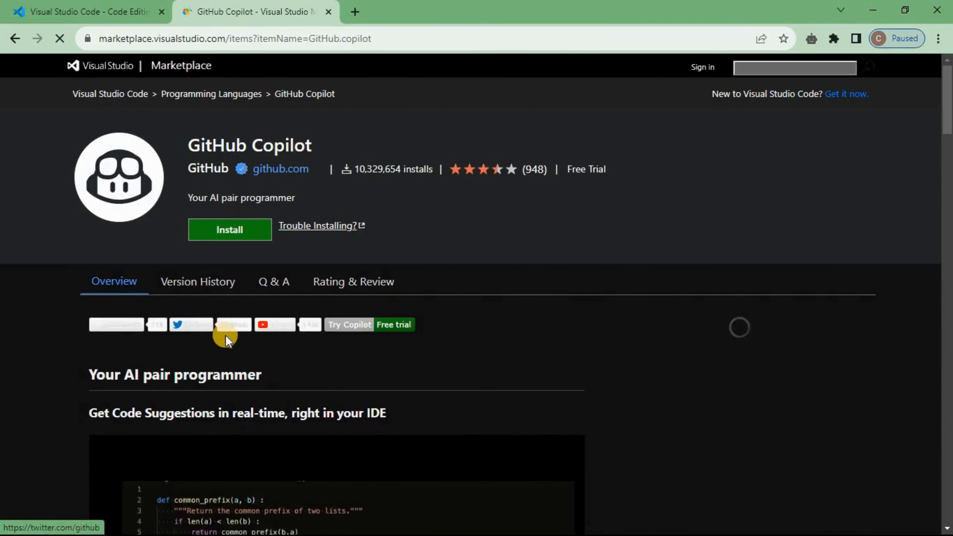
pyautogui.scroll(-3)
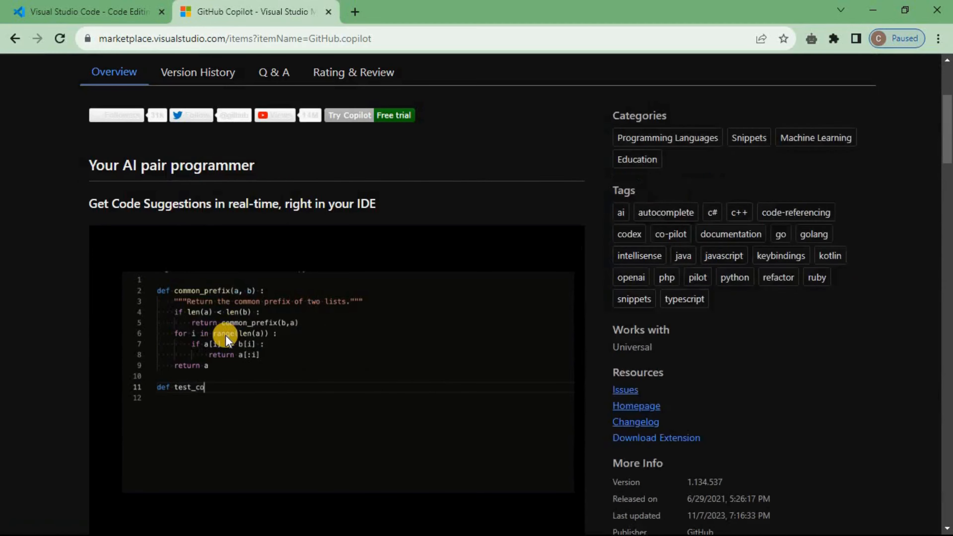
pyautogui.scroll(3)
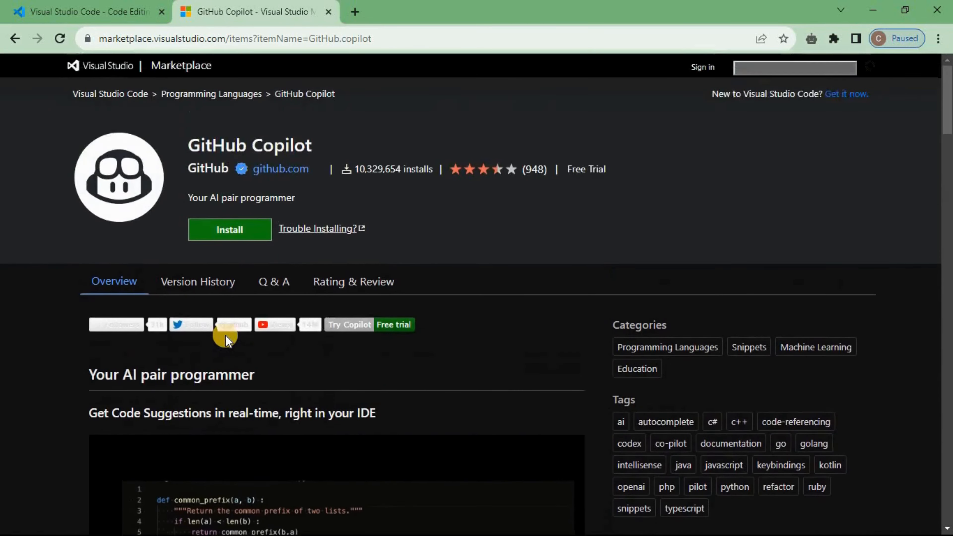
pyautogui.scroll(-3)
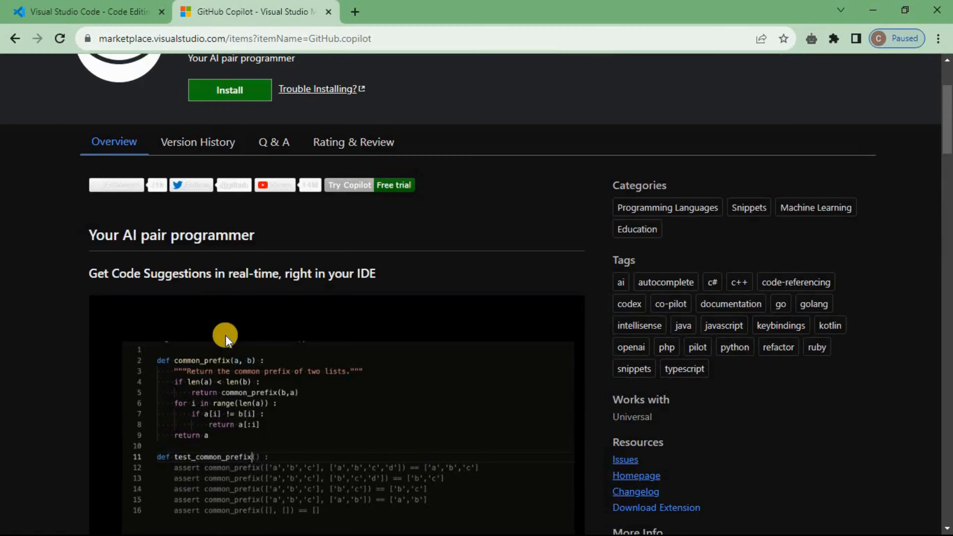
pyautogui.scroll(-3)
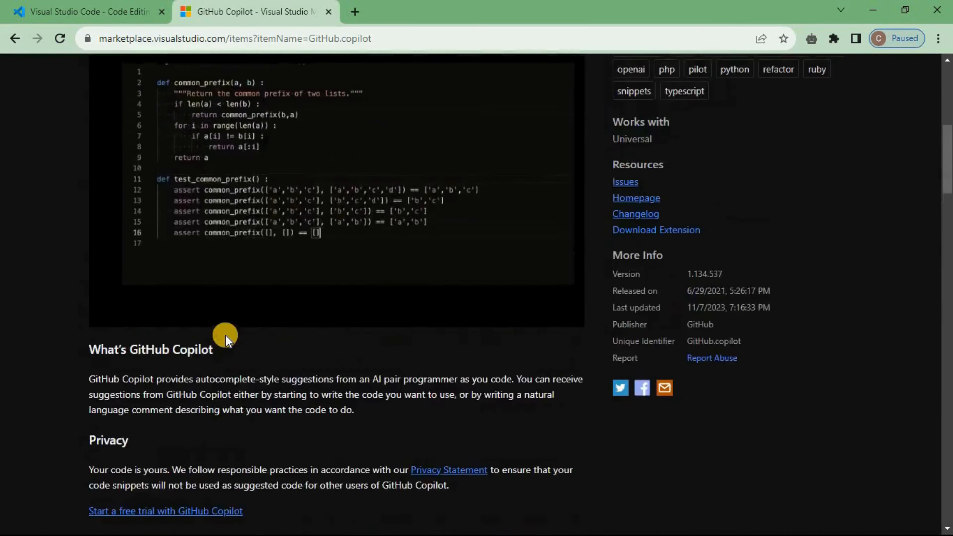
pyautogui.scroll(3)
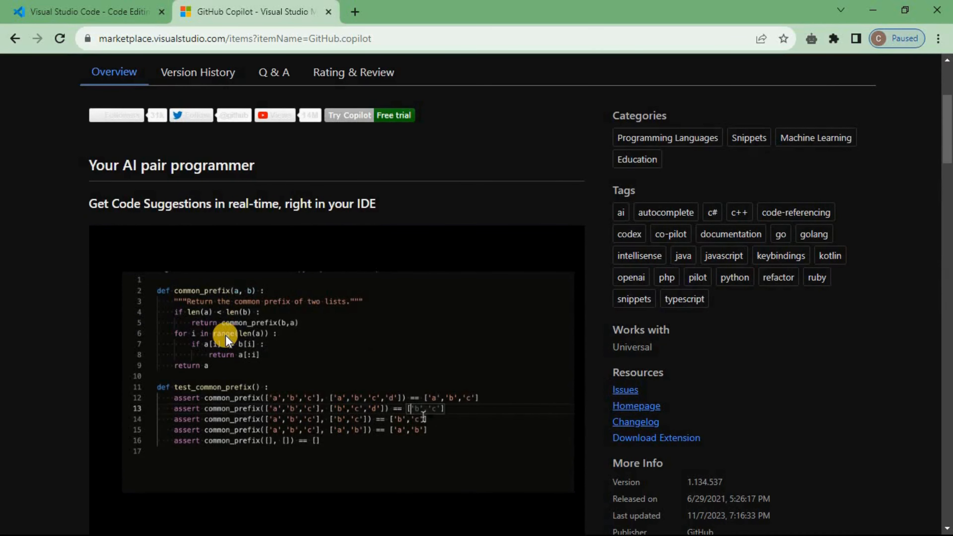
pyautogui.scroll(3)
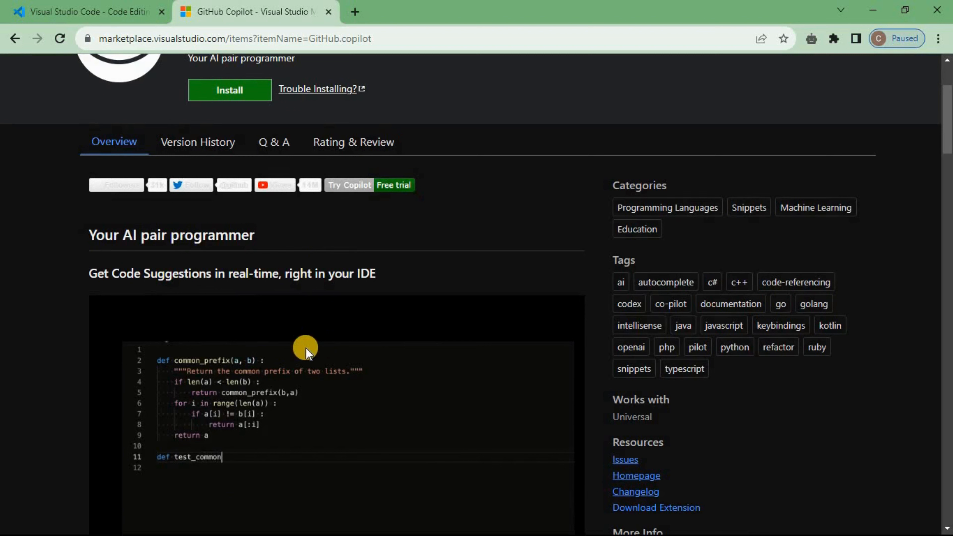
pyautogui.scroll(3)
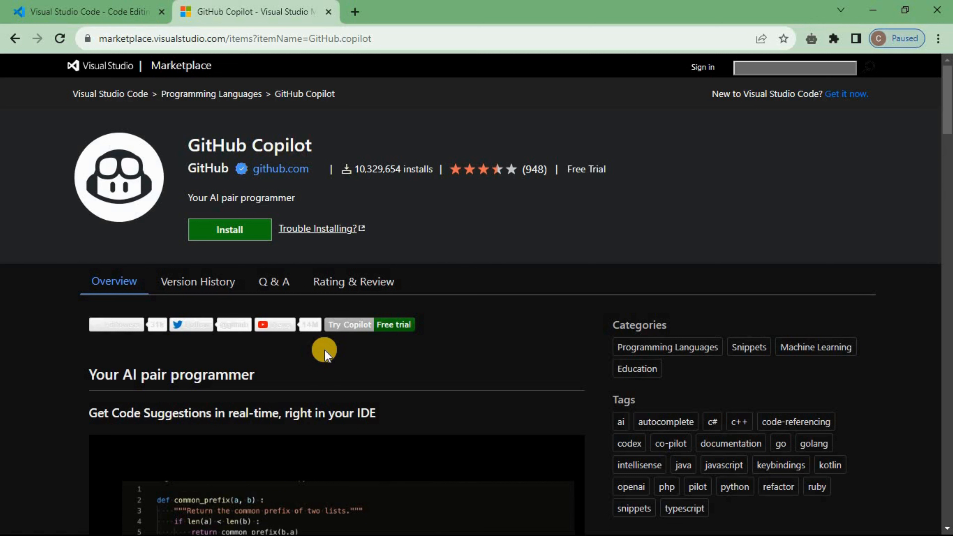
pyautogui.moveTo(305, 353)
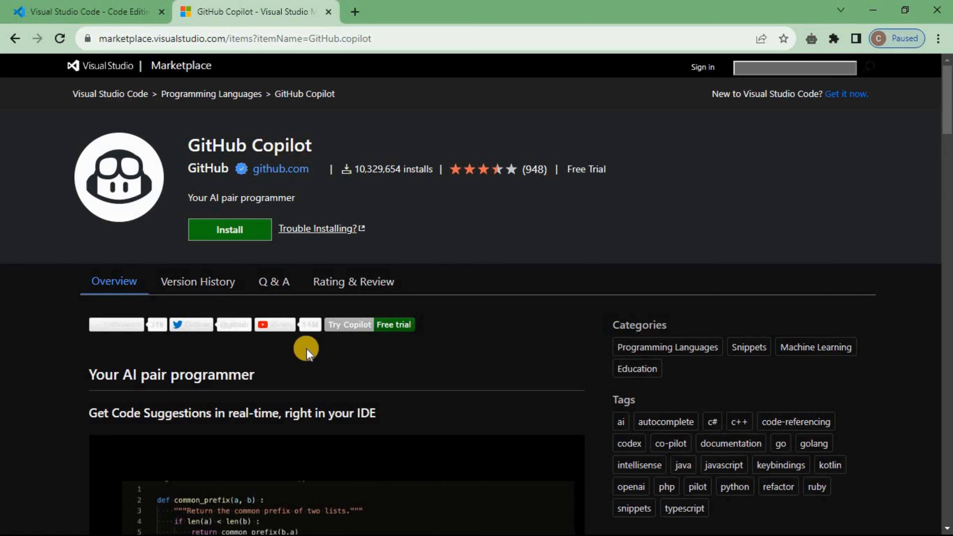
pyautogui.moveTo(230, 229)
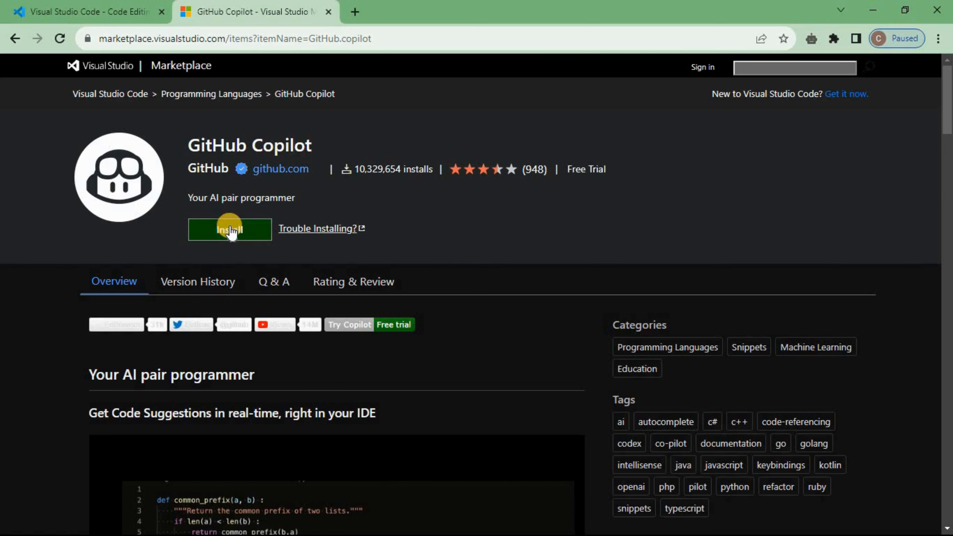
pyautogui.moveTo(279, 232)
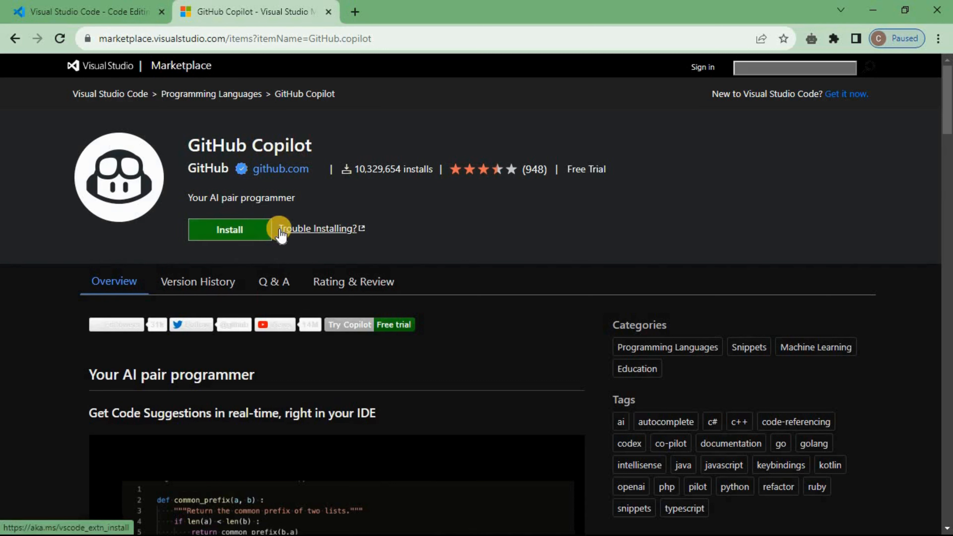
pyautogui.moveTo(333, 128)
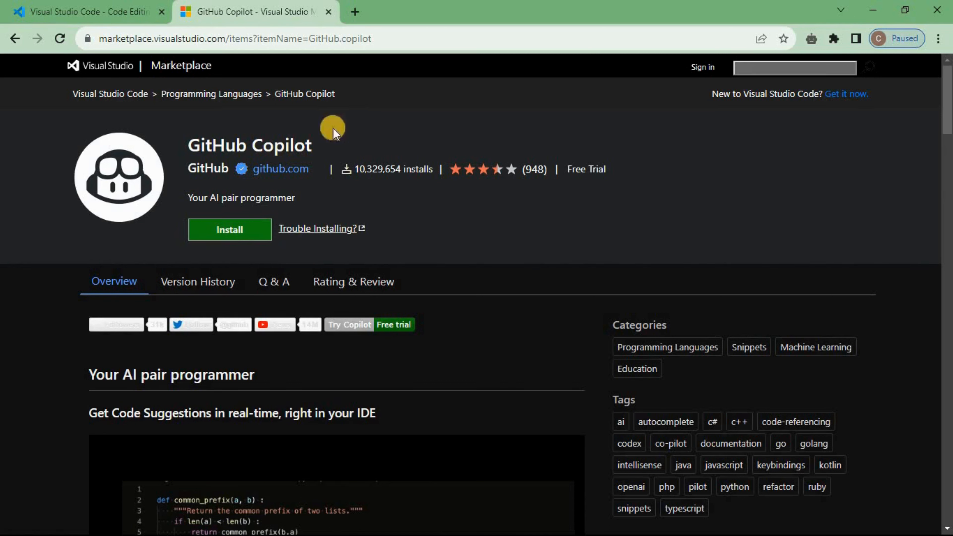
pyautogui.moveTo(339, 218)
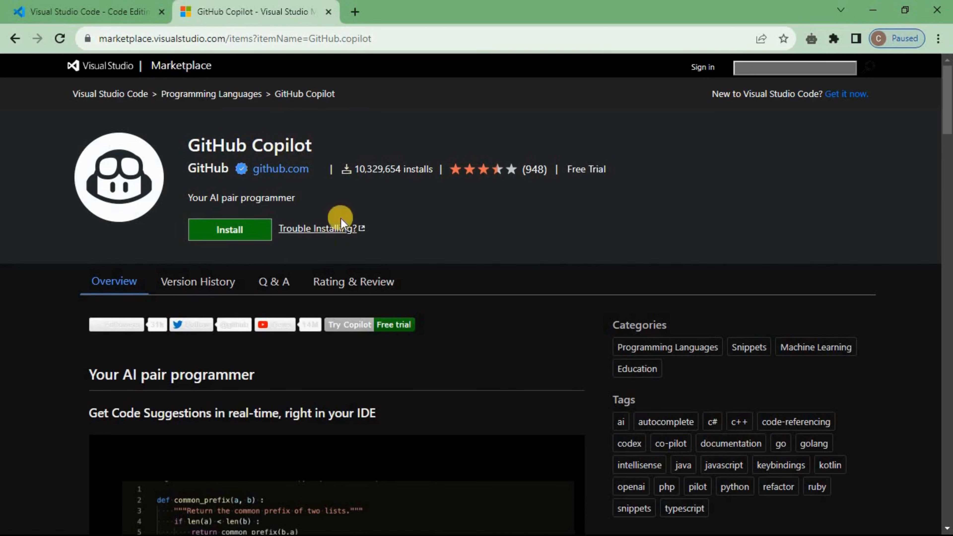
pyautogui.moveTo(441, 250)
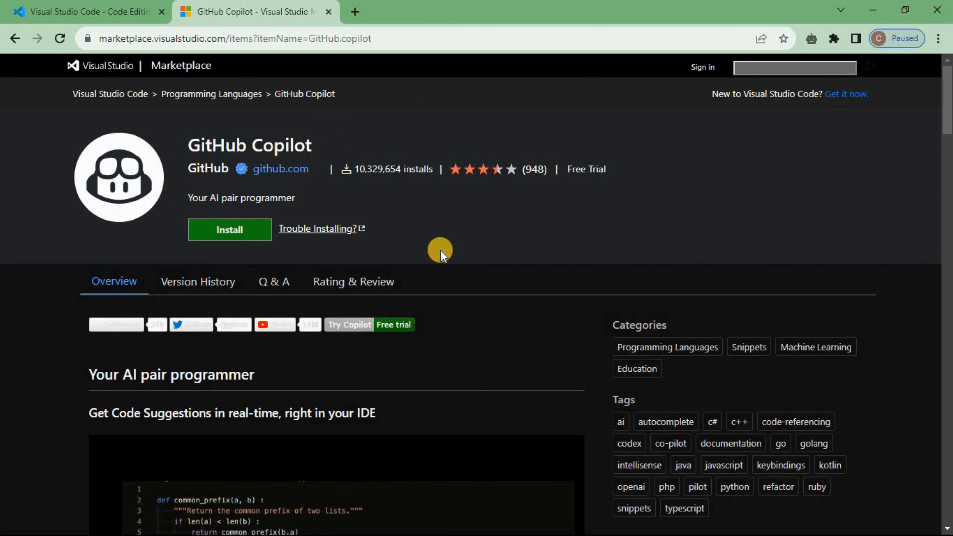
pyautogui.moveTo(458, 261)
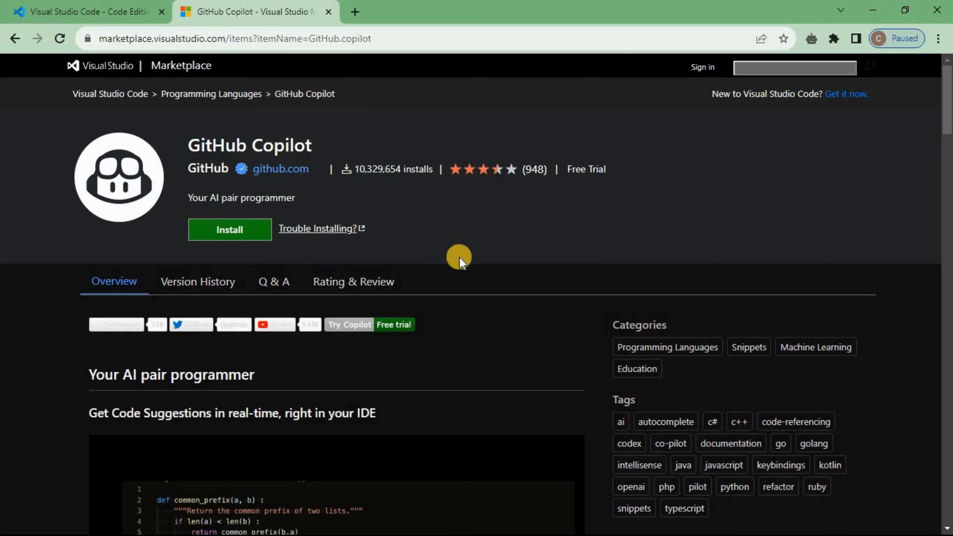
pyautogui.moveTo(410, 268)
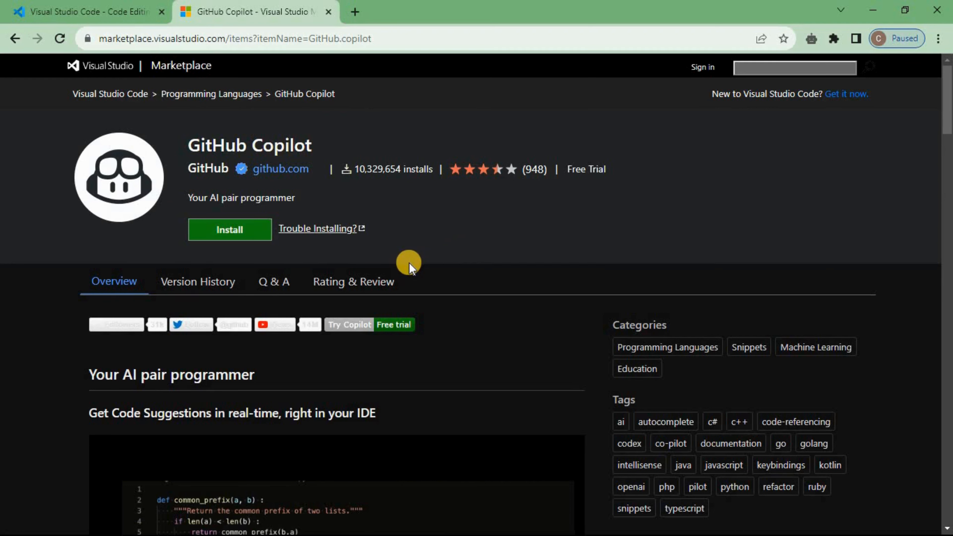